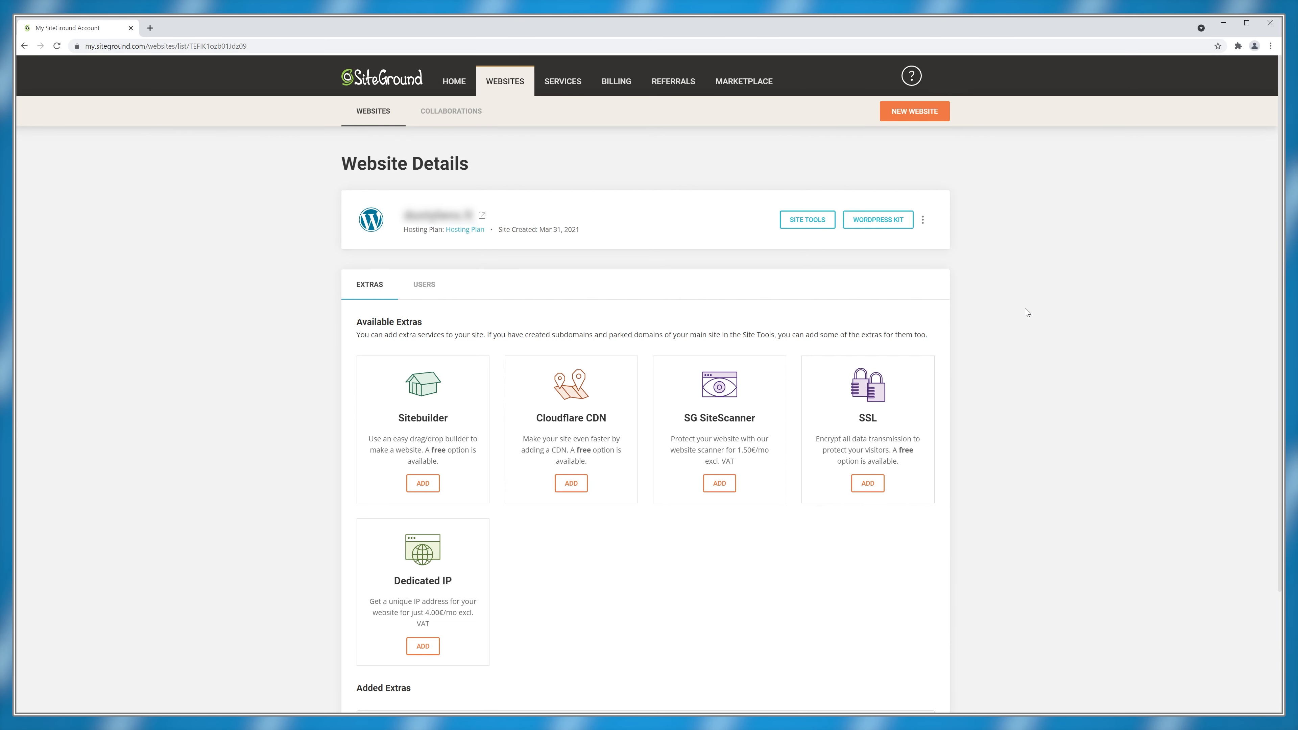
pyautogui.moveTo(1008, 305)
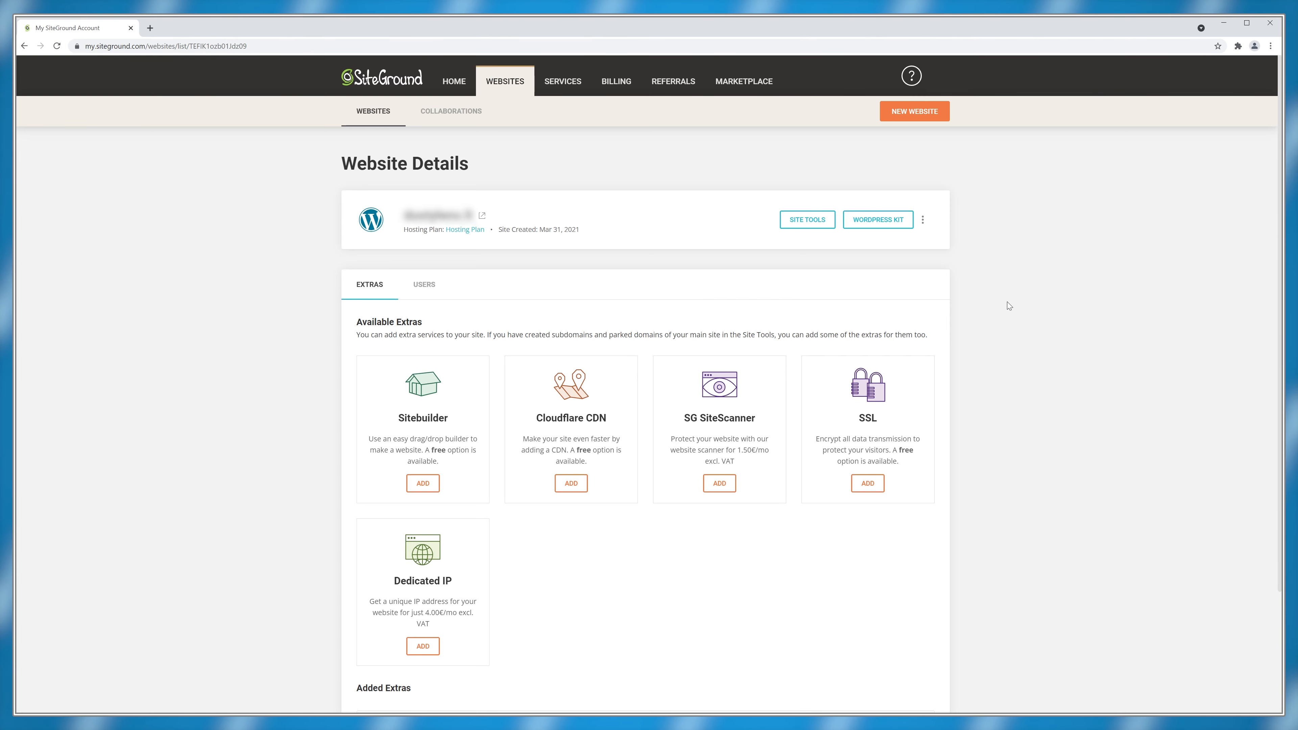
pyautogui.moveTo(813, 226)
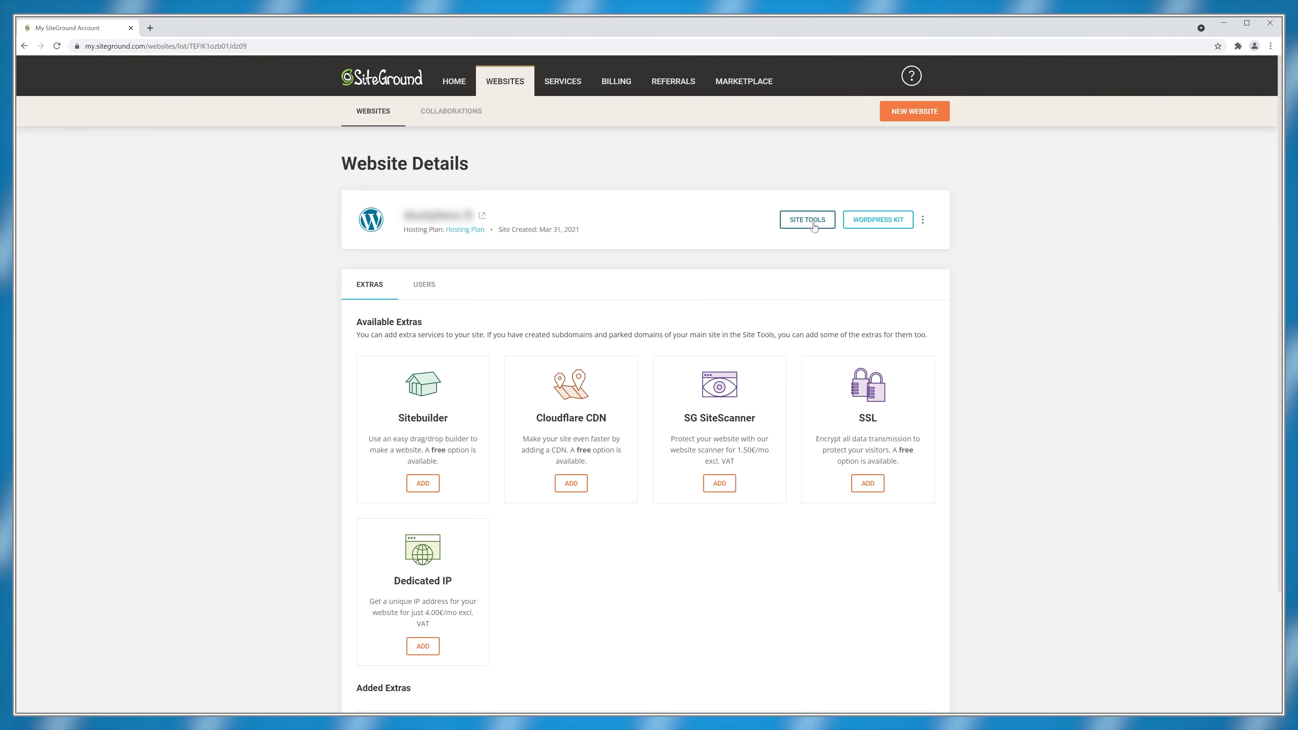
# - Open the site's SSL Manager from Site Tools and view its certificate options
pyautogui.click(807, 219)
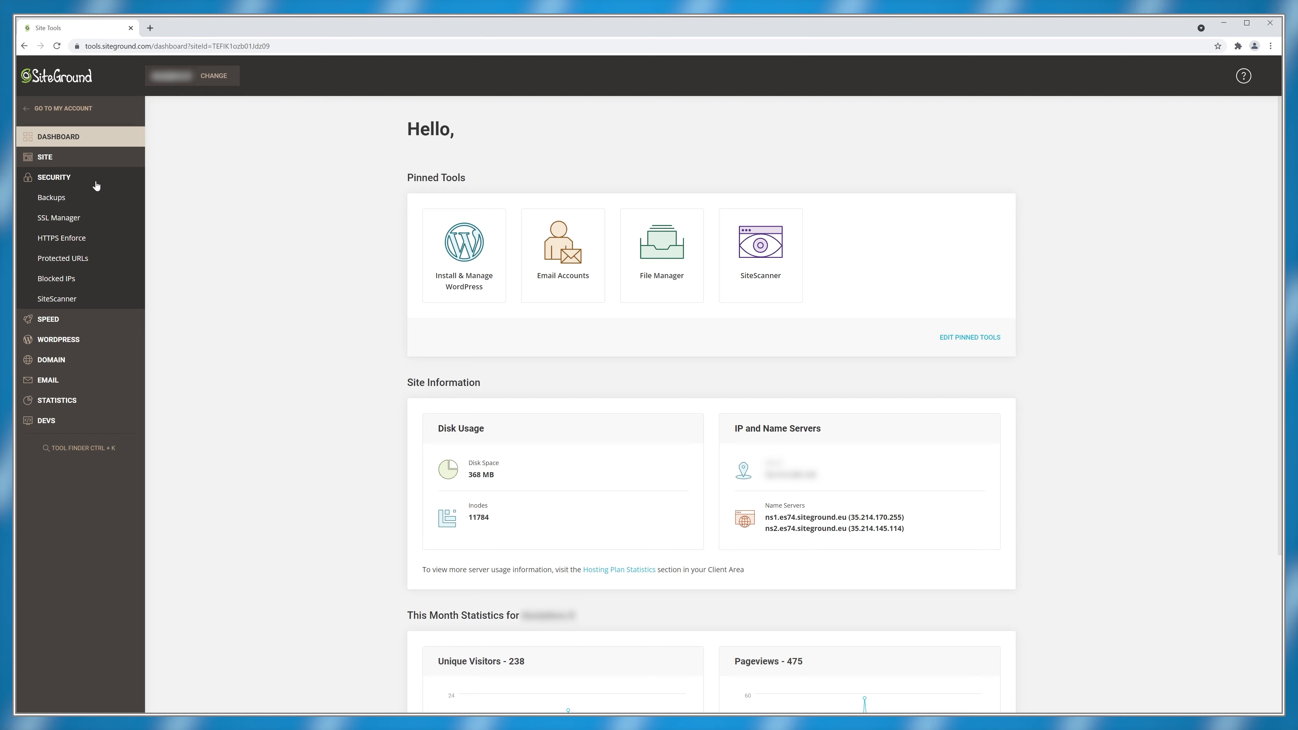
pyautogui.click(58, 218)
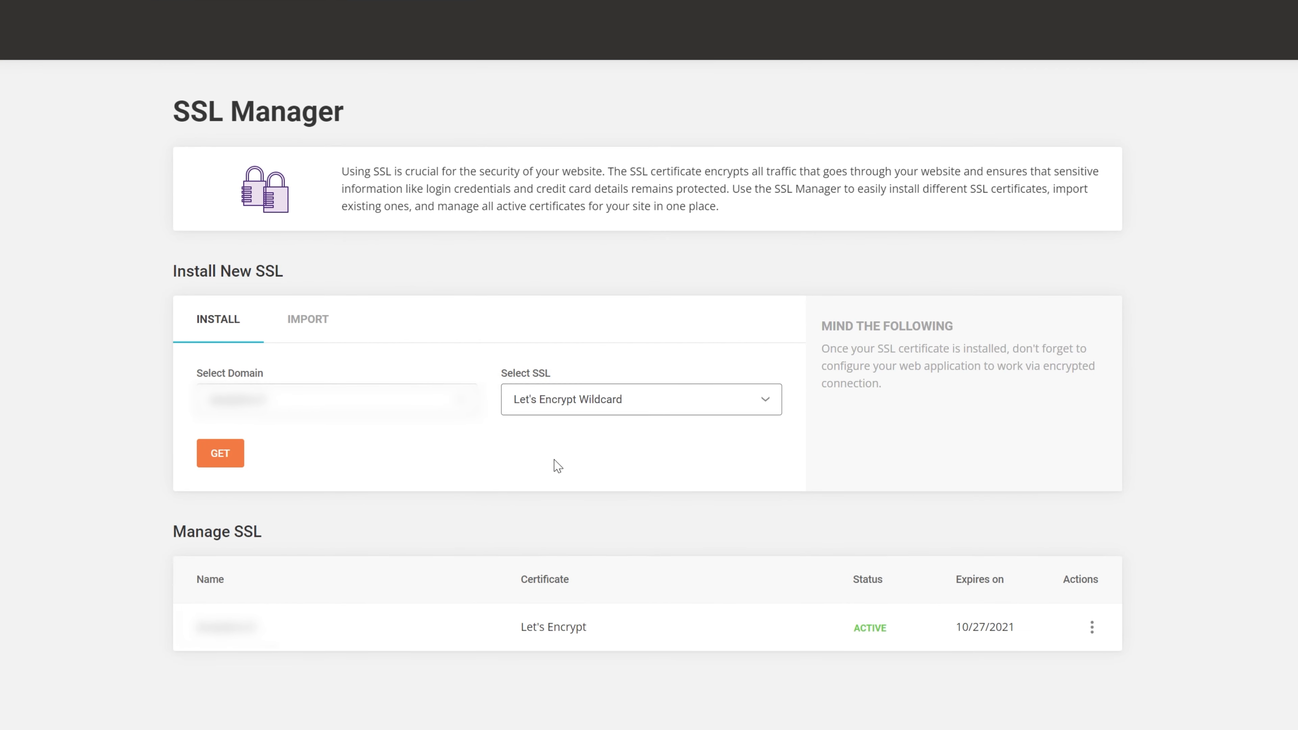
pyautogui.click(220, 453)
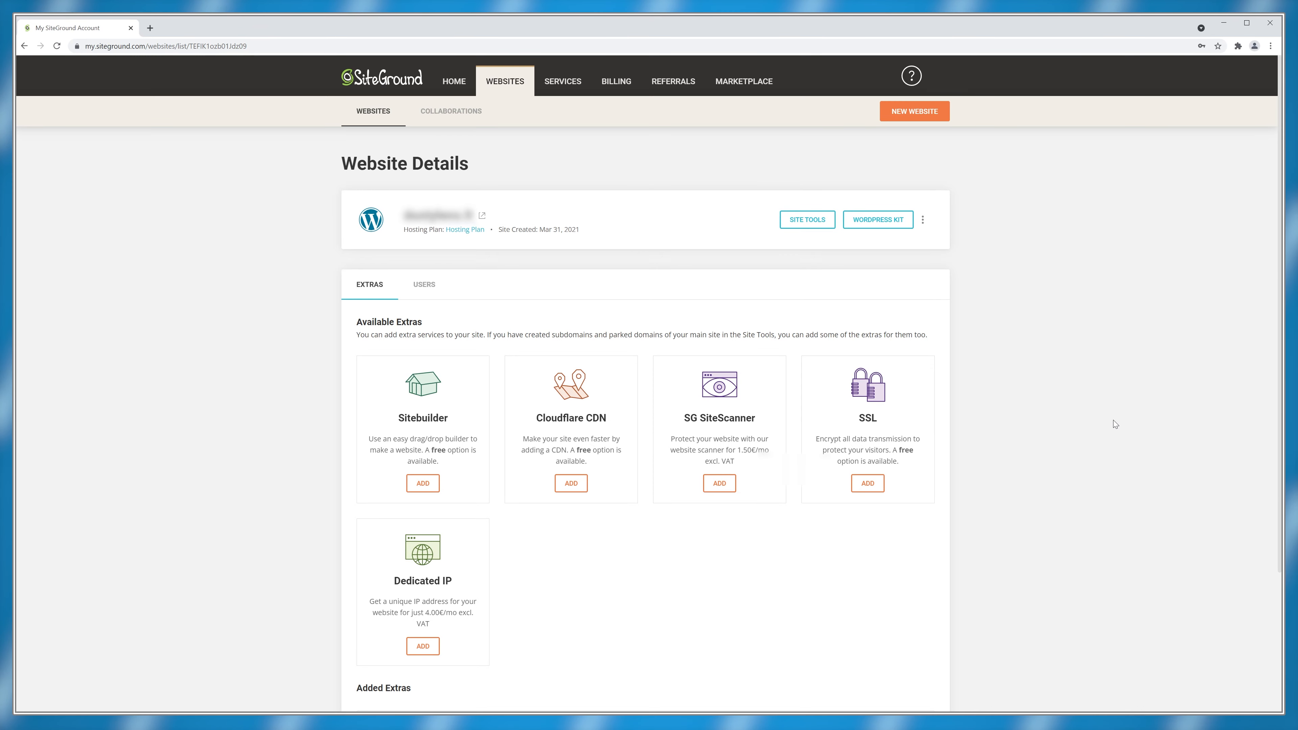
# - Password-protect the /about path for a newly created user newuser1 via Protected URLs
pyautogui.click(807, 219)
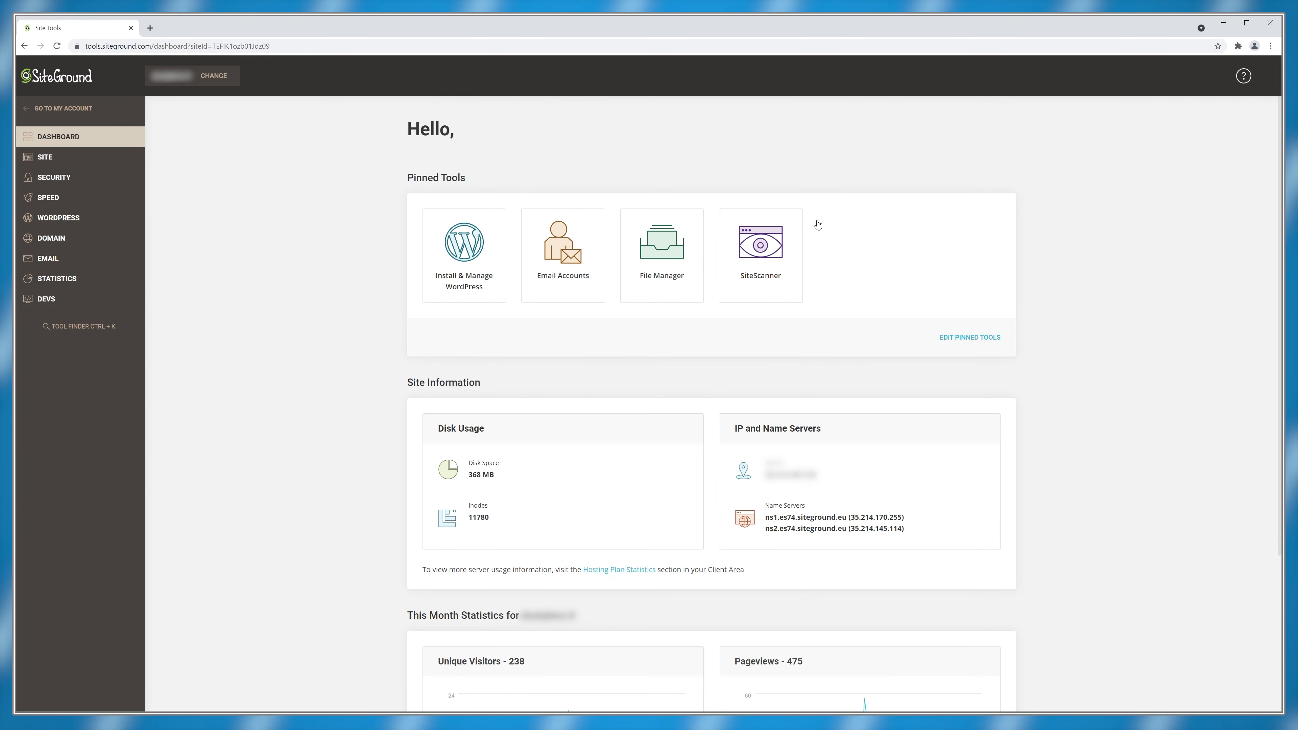
pyautogui.click(54, 177)
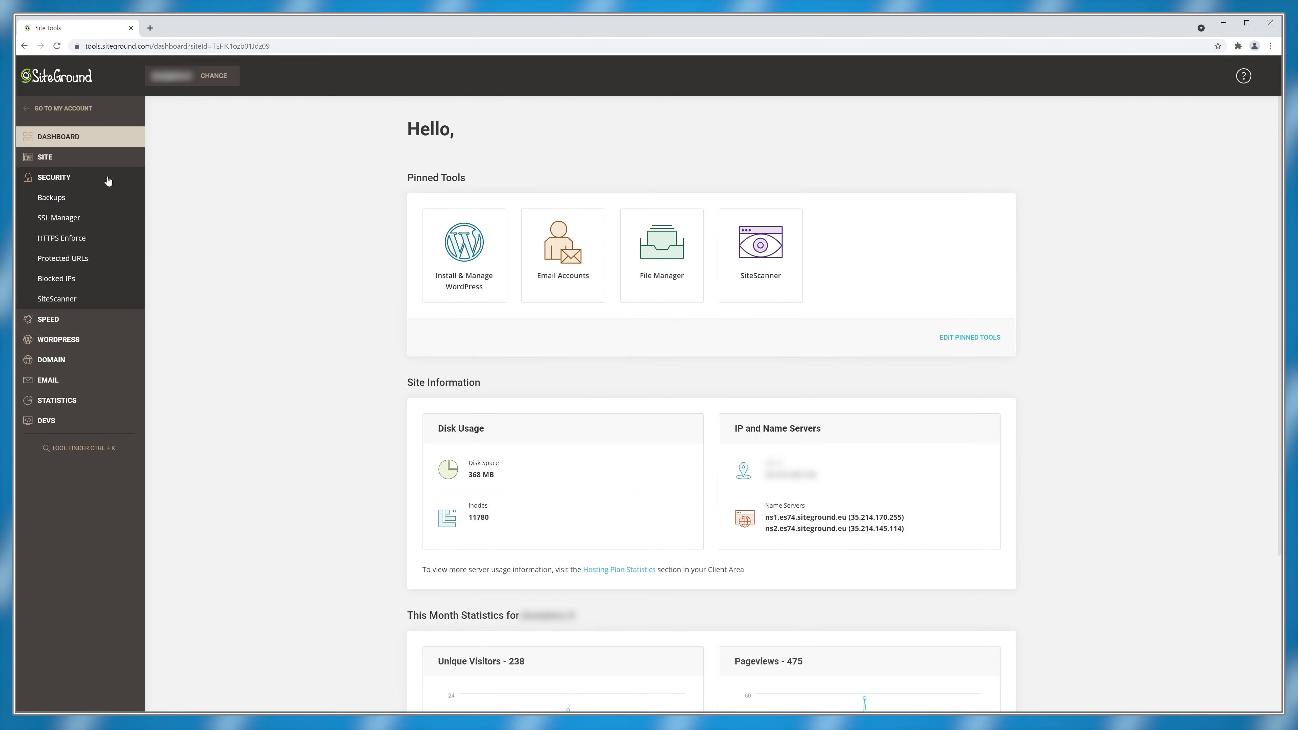
pyautogui.click(63, 258)
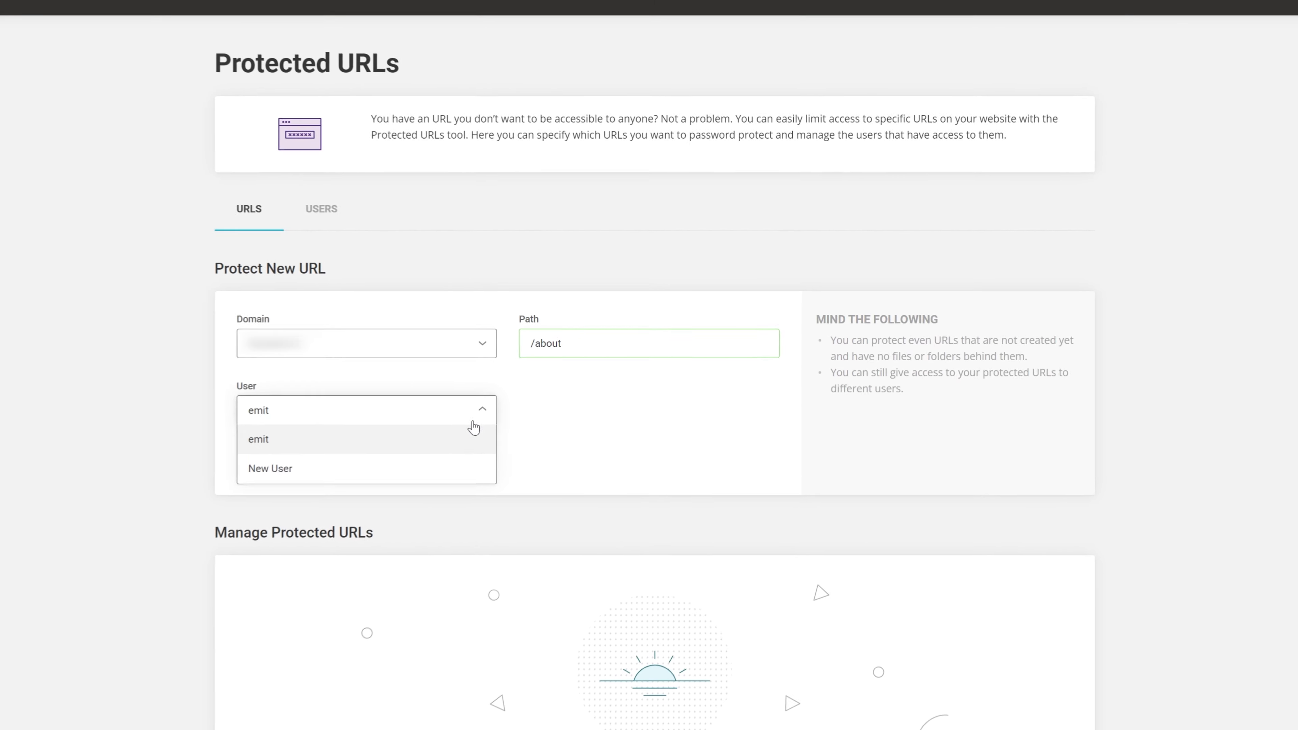
pyautogui.click(270, 469)
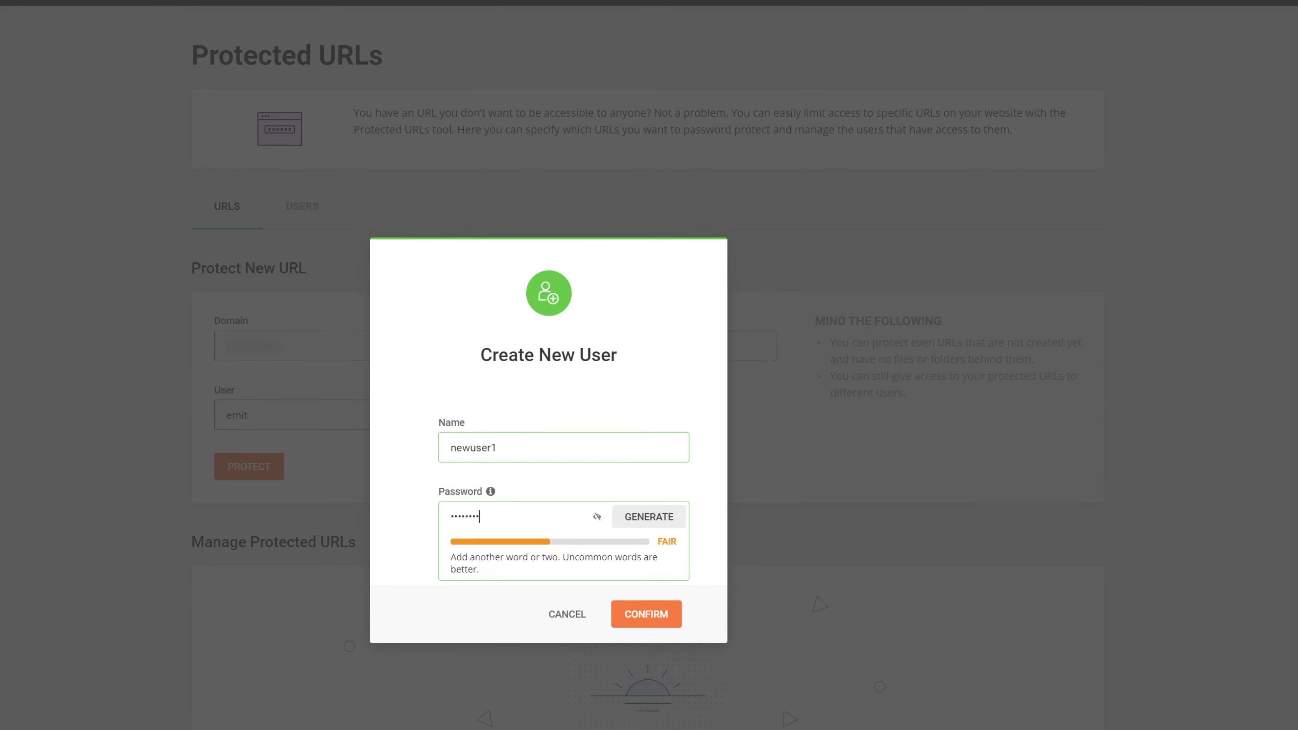
pyautogui.click(647, 614)
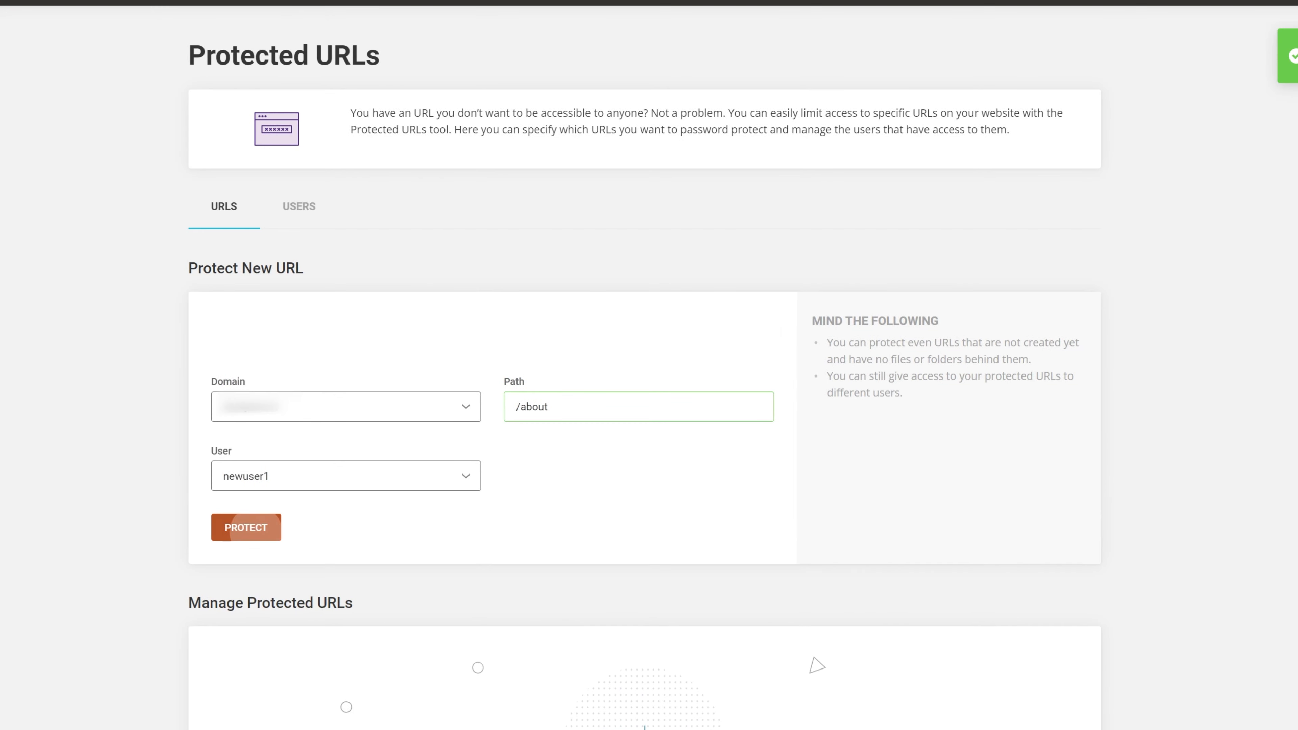
pyautogui.click(246, 527)
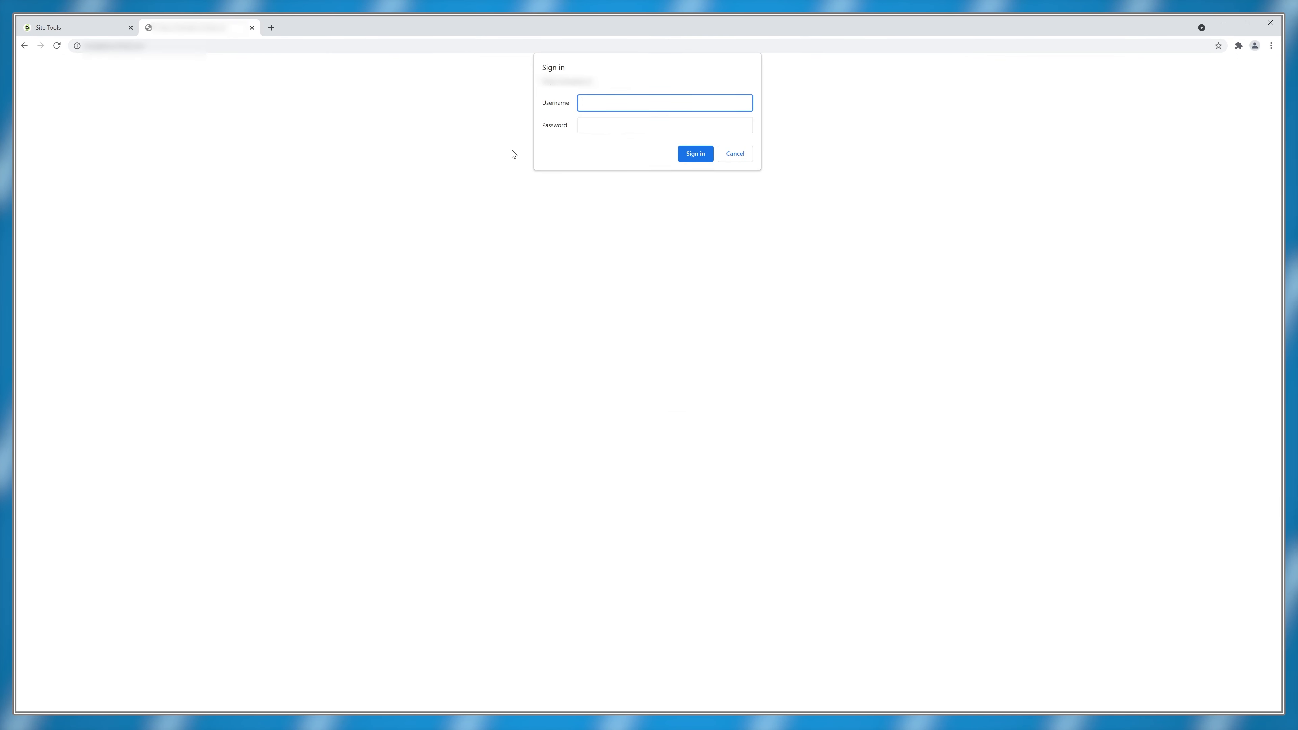
# - Switch back to the SiteGround Website Details page
pyautogui.click(736, 154)
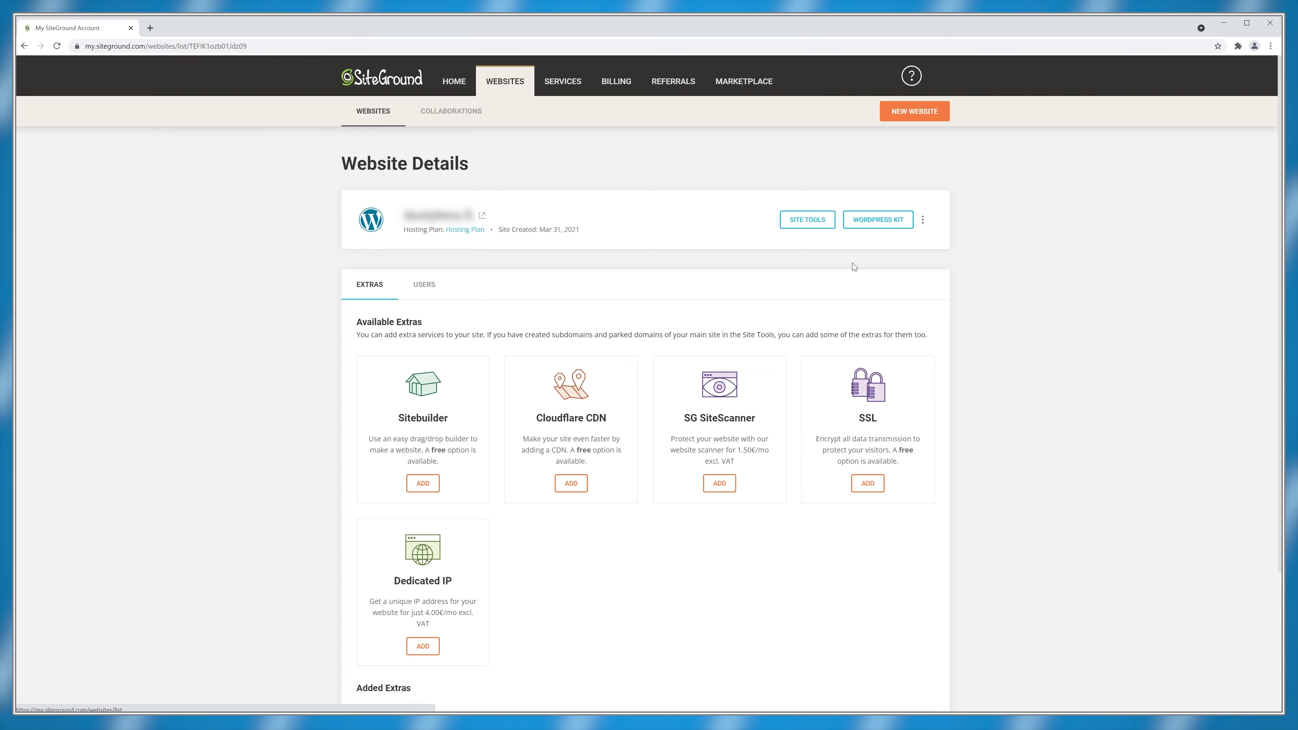
# - Browse the App Installer's application list (WordPress, Joomla, Drupal) under Devs
pyautogui.click(807, 220)
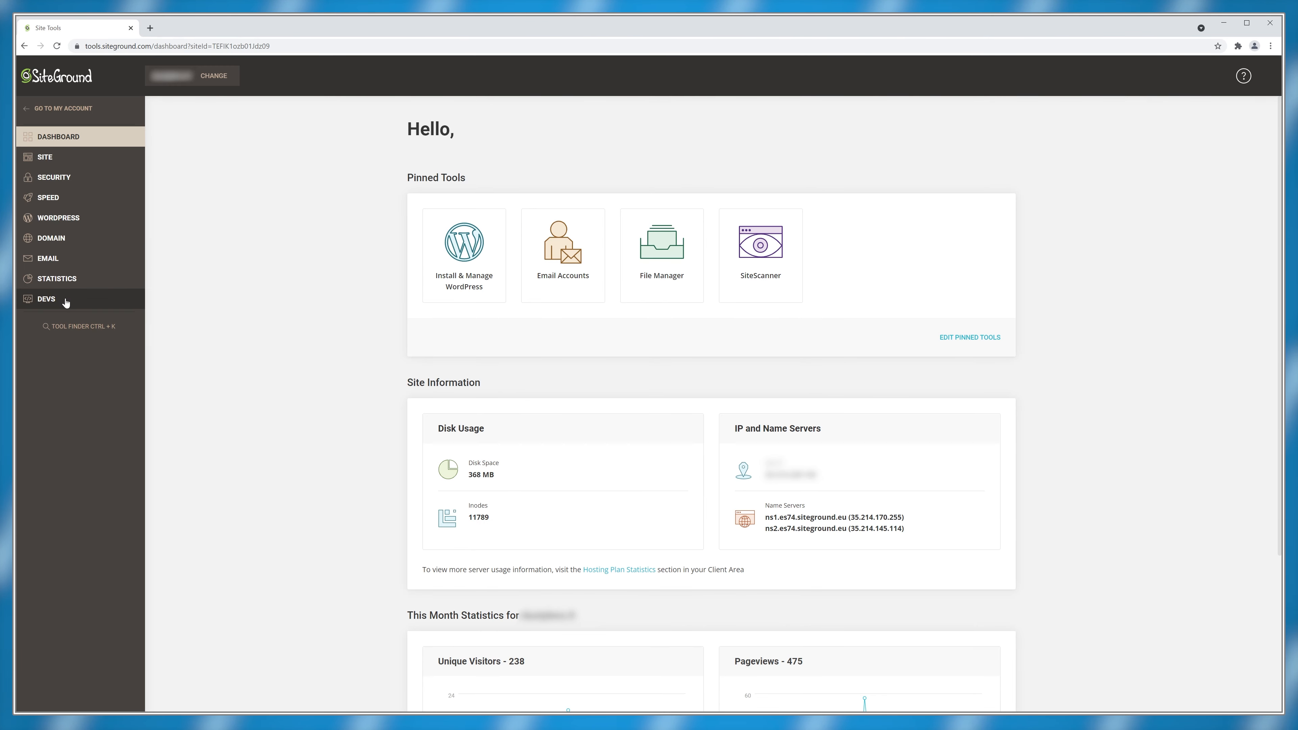
pyautogui.click(46, 299)
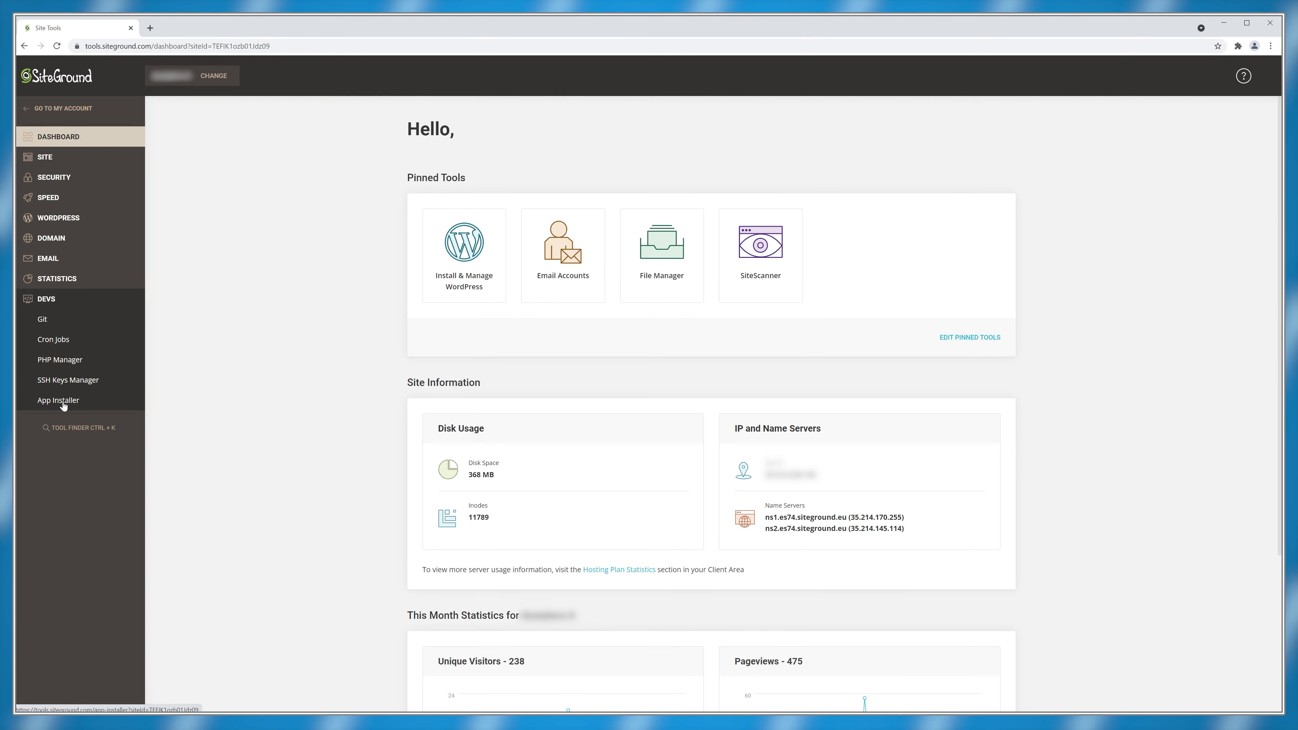
pyautogui.click(58, 400)
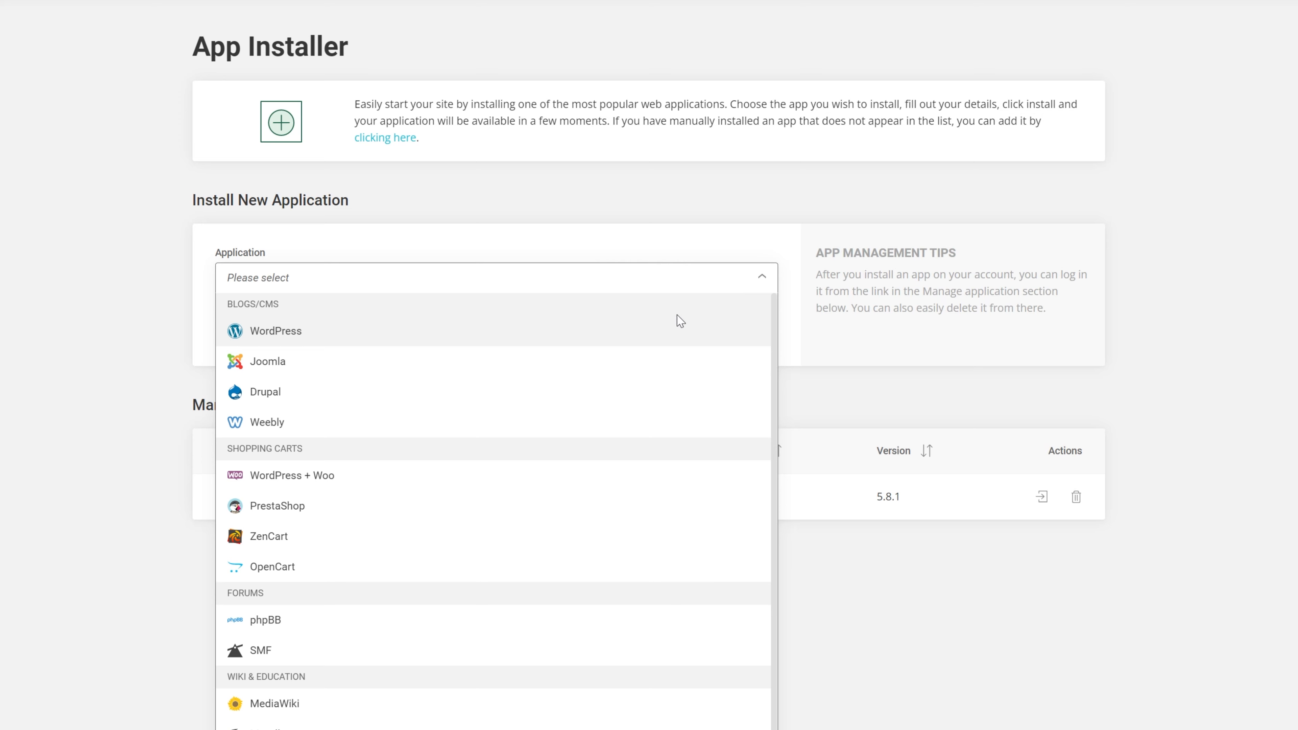
pyautogui.scroll(-3)
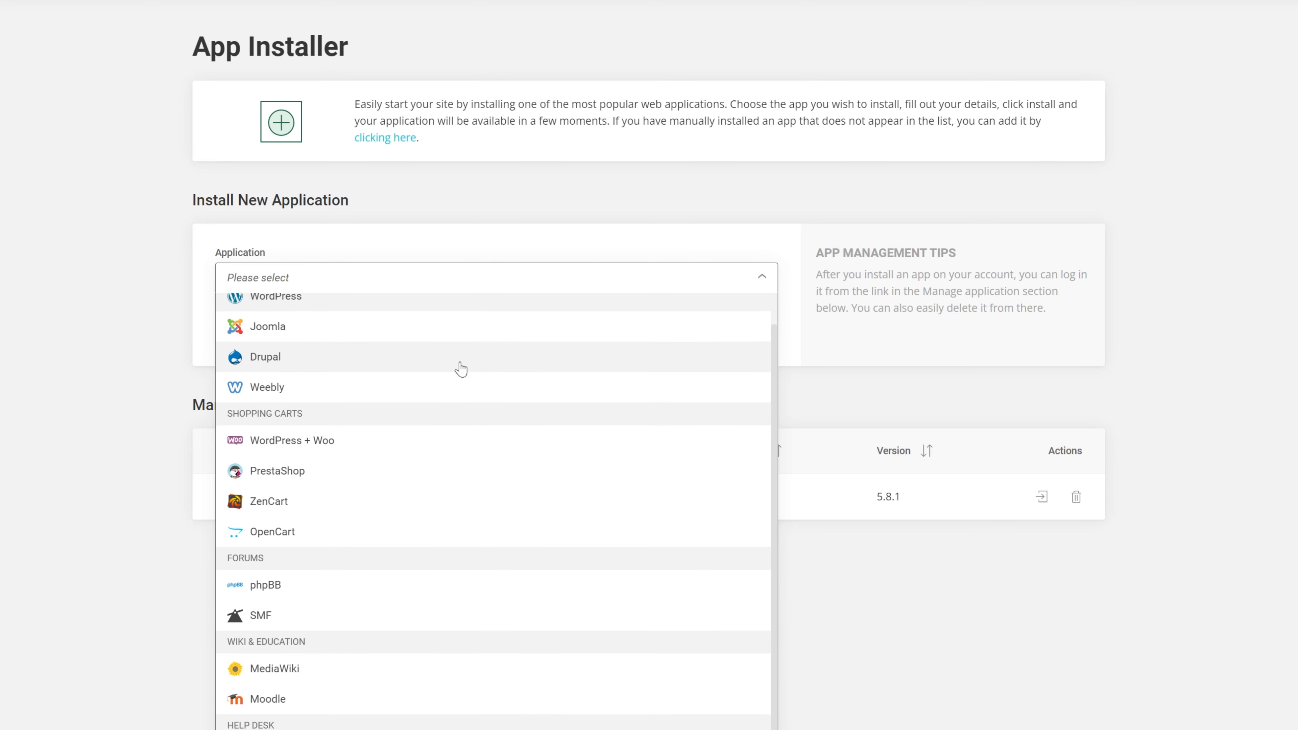
pyautogui.scroll(-3)
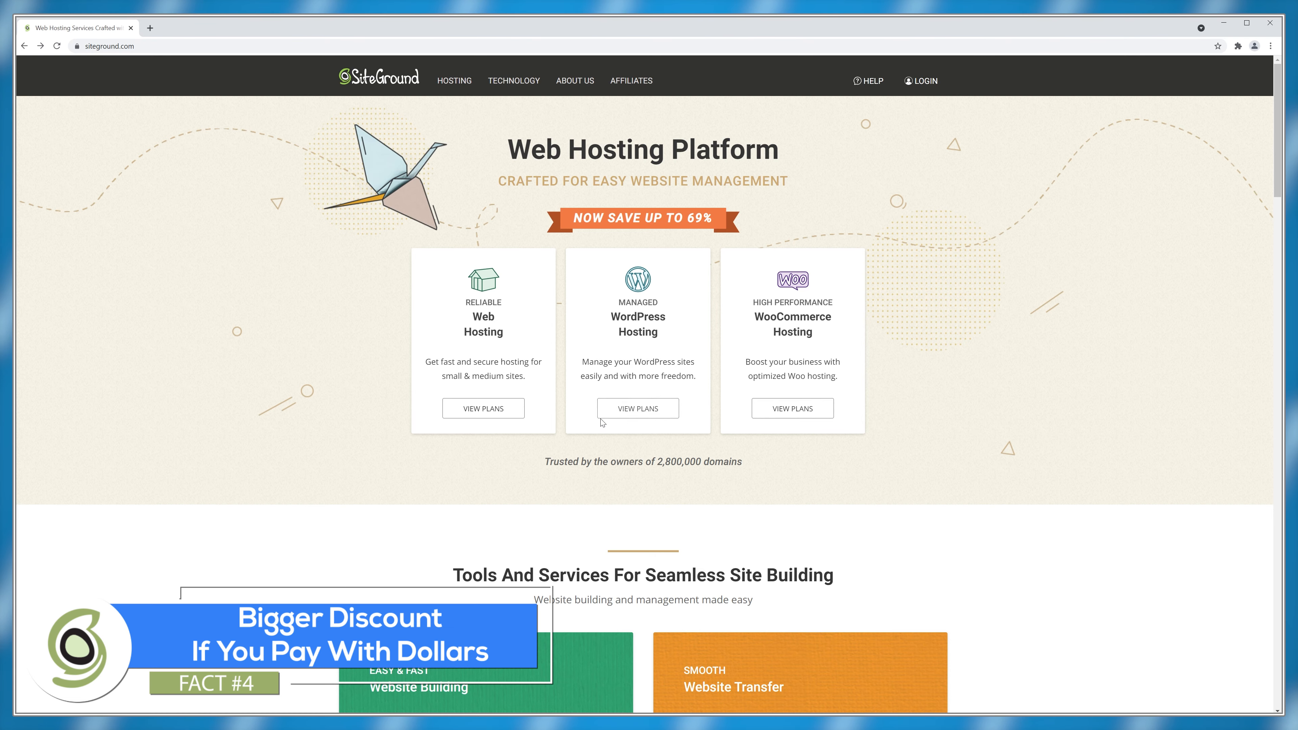
# - View the StartUp, GrowBig and GoGeek hosting plans and their monthly prices
pyautogui.click(483, 408)
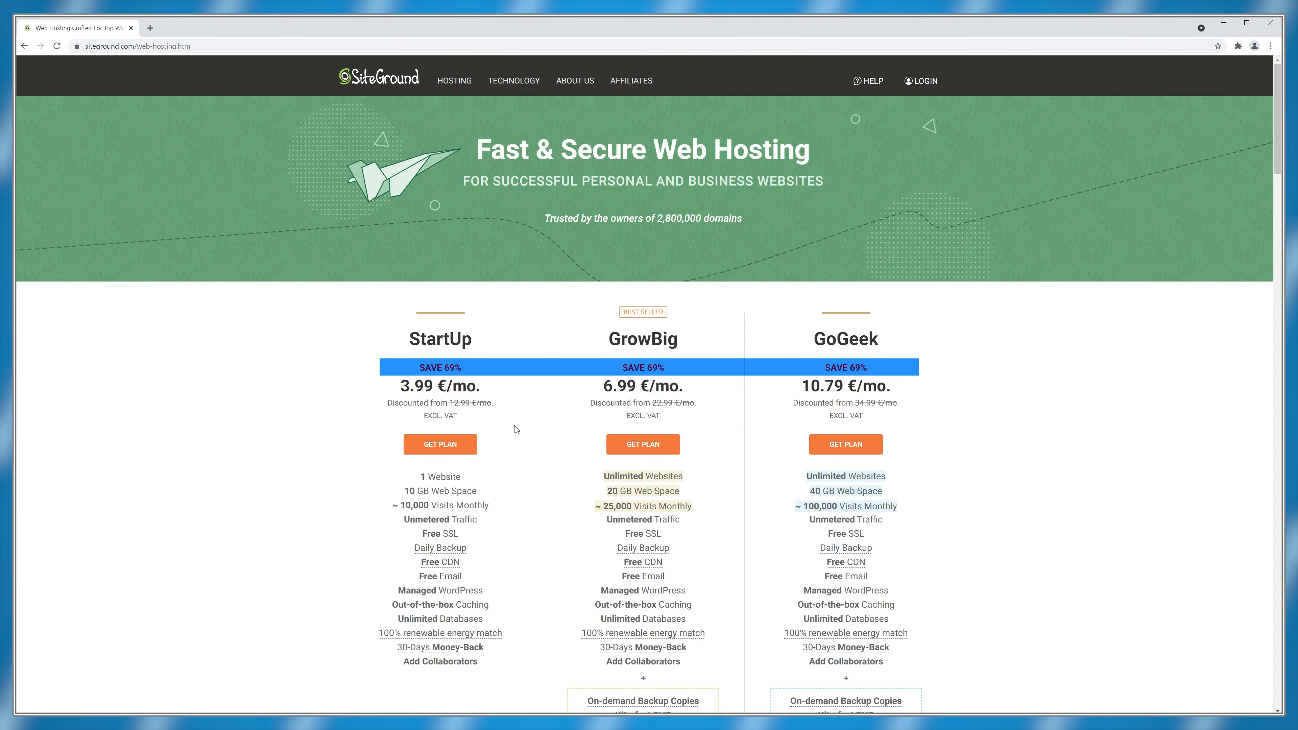
pyautogui.scroll(-3)
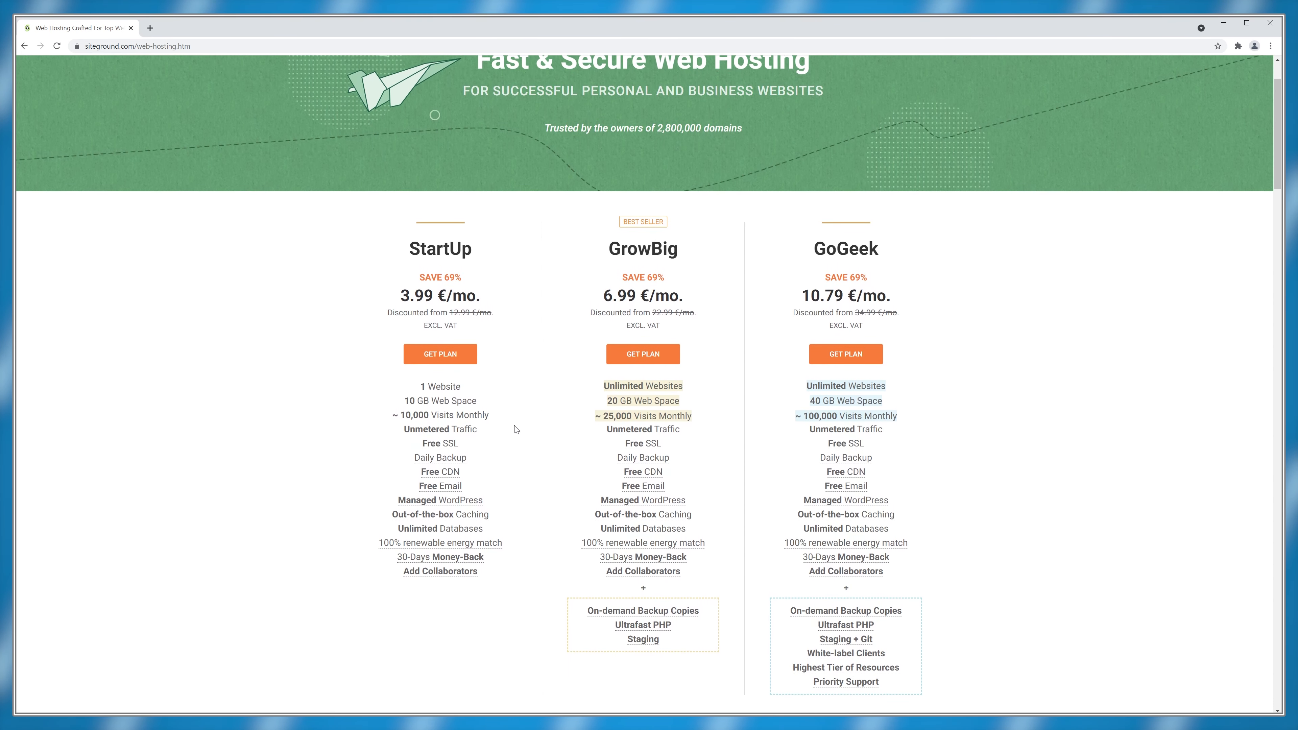
pyautogui.scroll(-3)
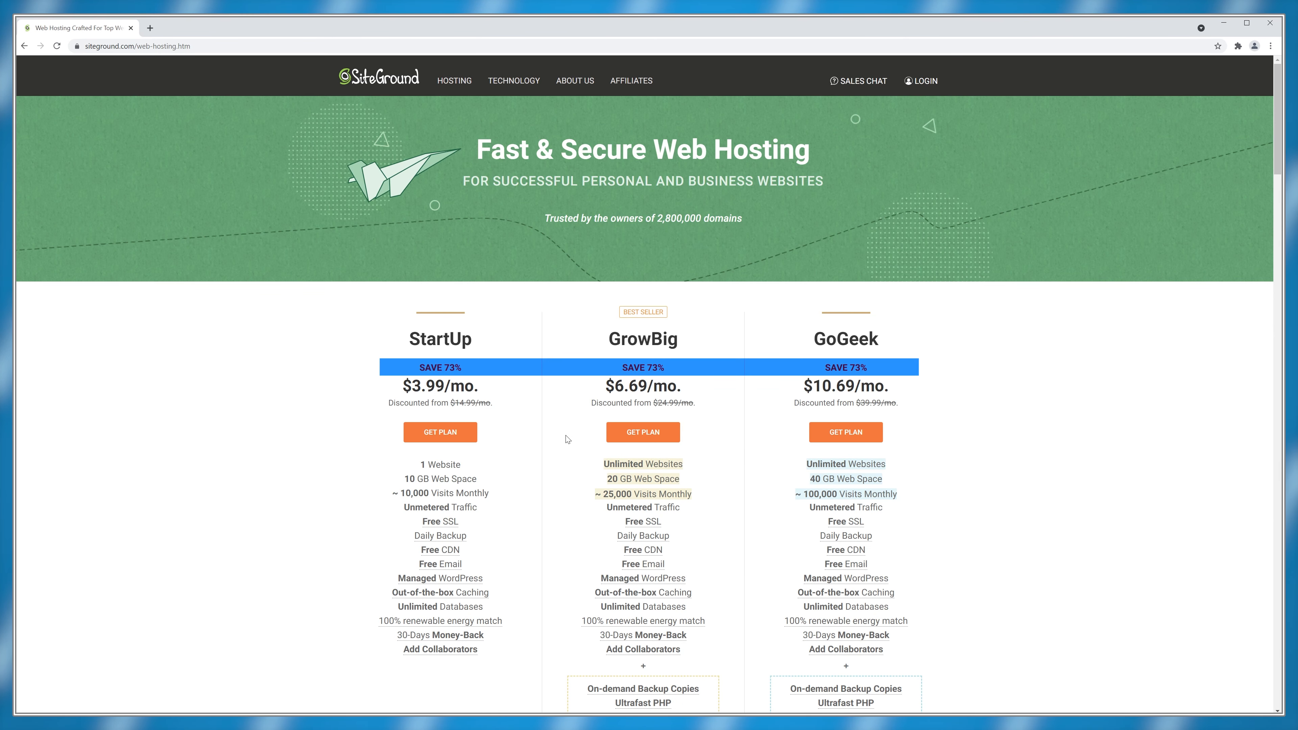
pyautogui.moveTo(564, 424)
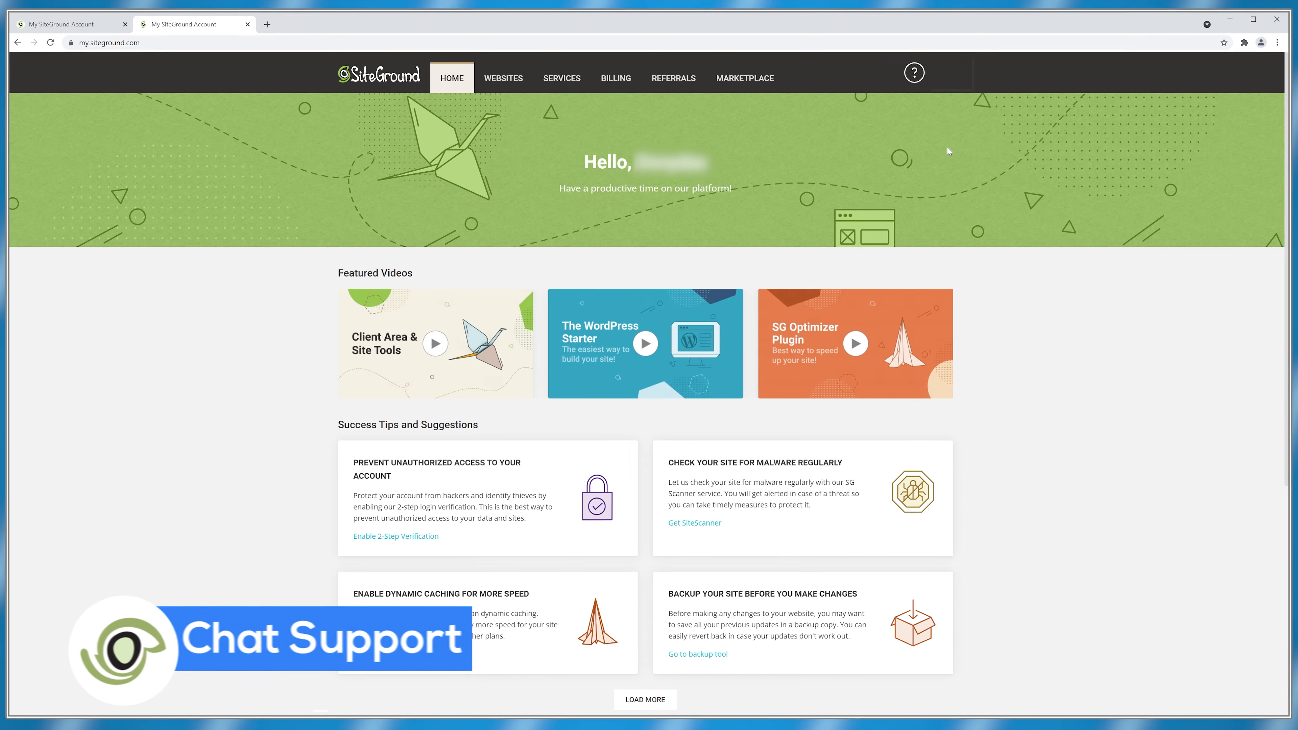
# - Describe the SSL certificate installation problem in Contact Us and start a live support chat
pyautogui.click(913, 72)
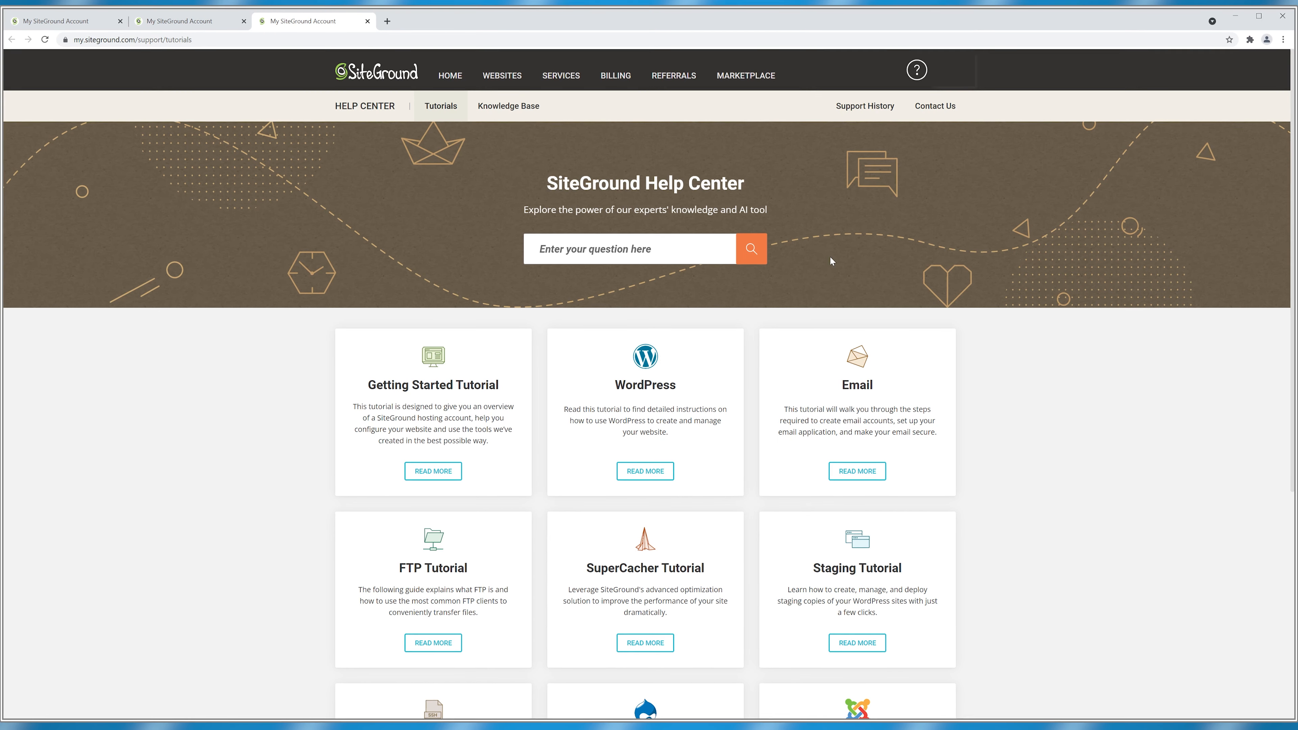
pyautogui.click(936, 105)
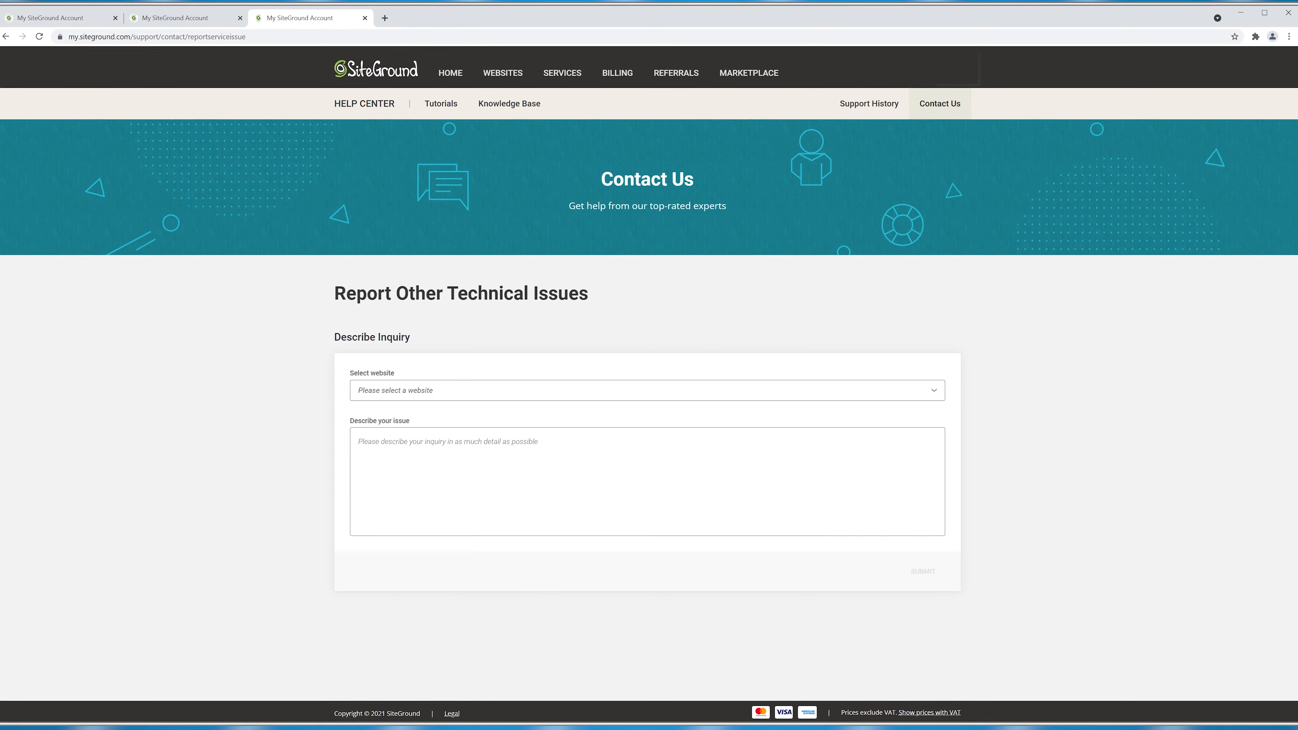
pyautogui.write('Hello, I am having problems with my SSL certificate installation')
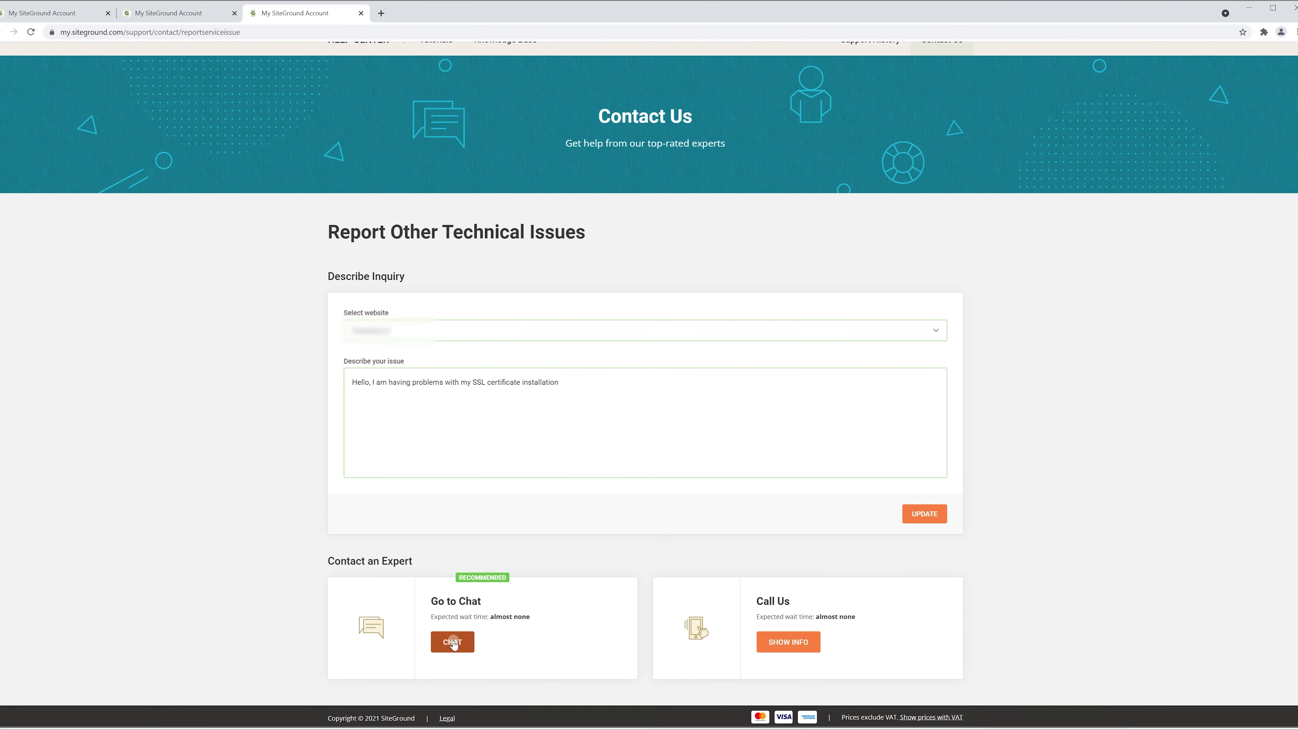
pyautogui.click(453, 642)
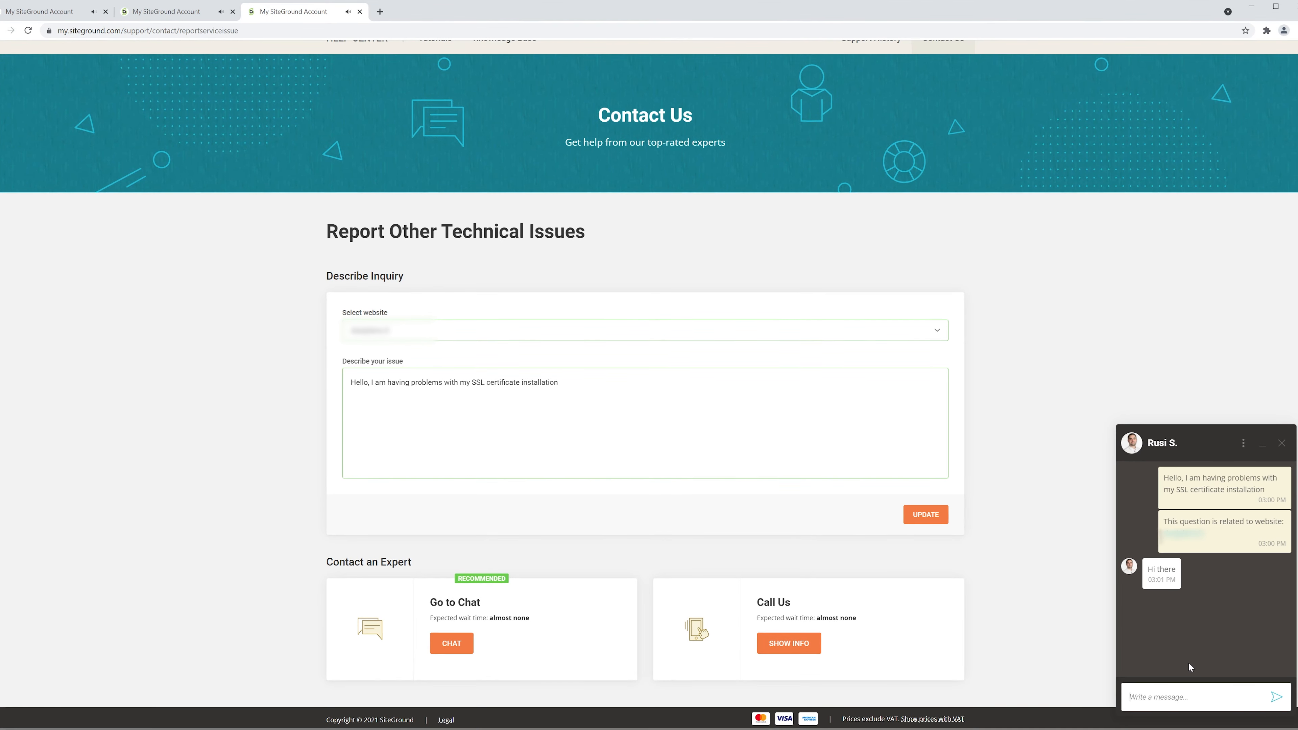